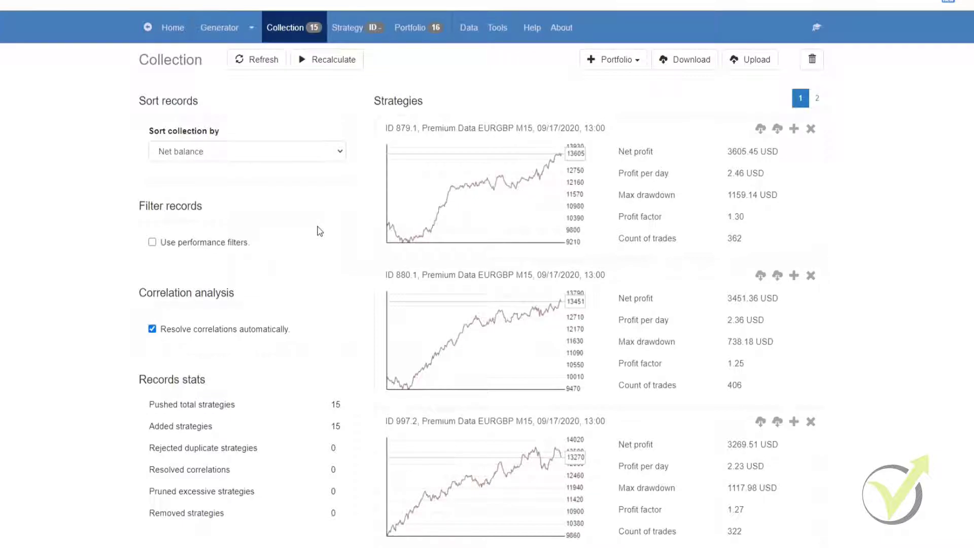
{"action": "mouse_move", "coordinate": [293, 105]}
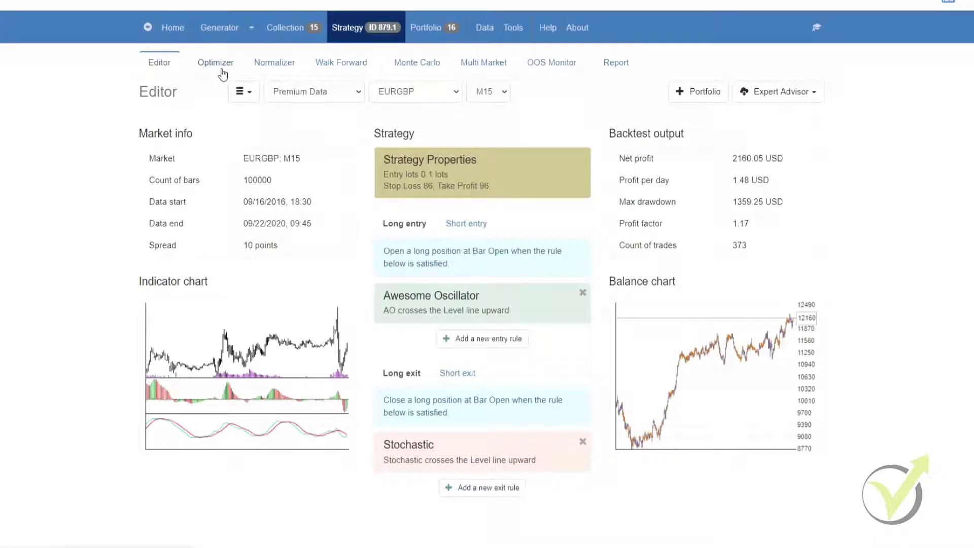
Show strategy 879.1's Optimizer with Stop Loss, Take Profit and indicator parameter ranges.
{"action": "left_click", "coordinate": [215, 61]}
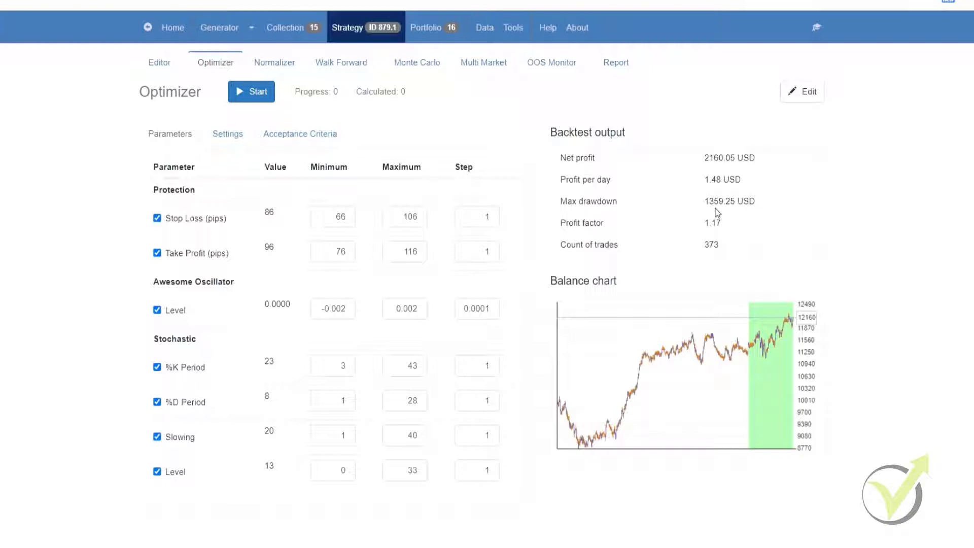
{"action": "mouse_move", "coordinate": [792, 213]}
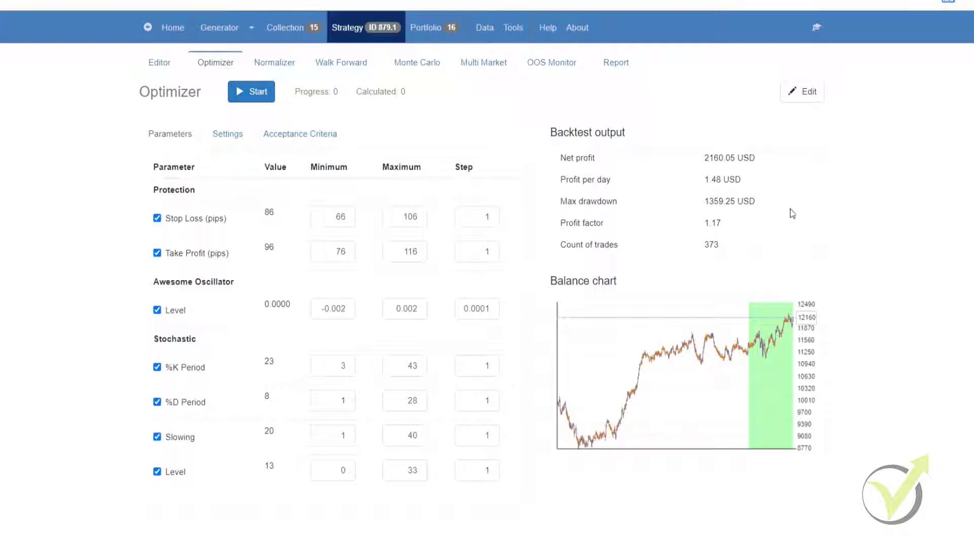
{"action": "mouse_move", "coordinate": [851, 189]}
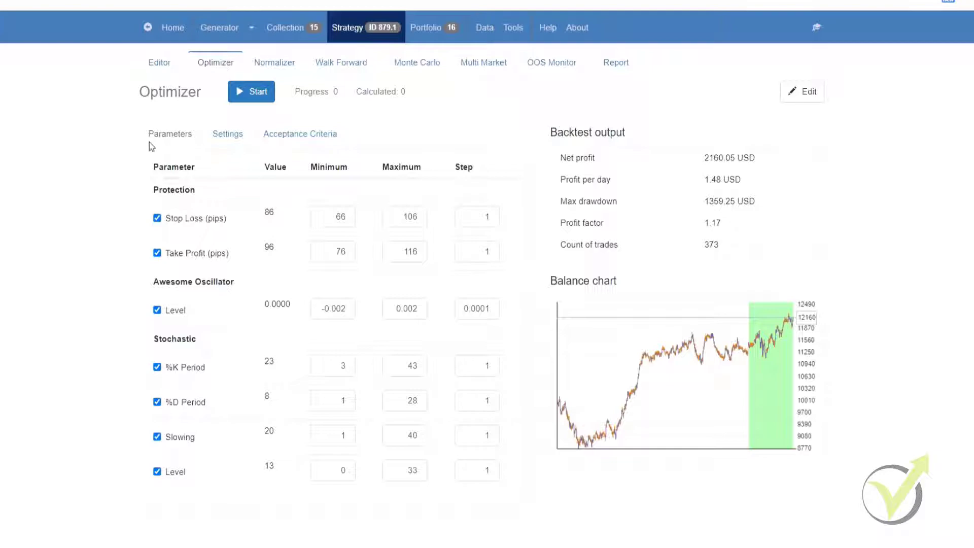
{"action": "mouse_move", "coordinate": [486, 502]}
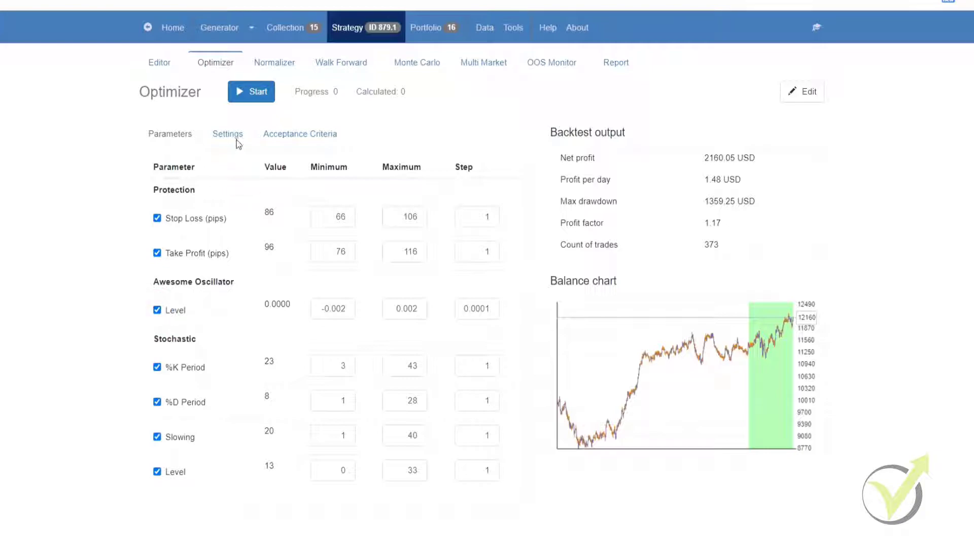
Review the optimizer settings, keeping the numeric values range at ±20 steps.
{"action": "left_click", "coordinate": [227, 133]}
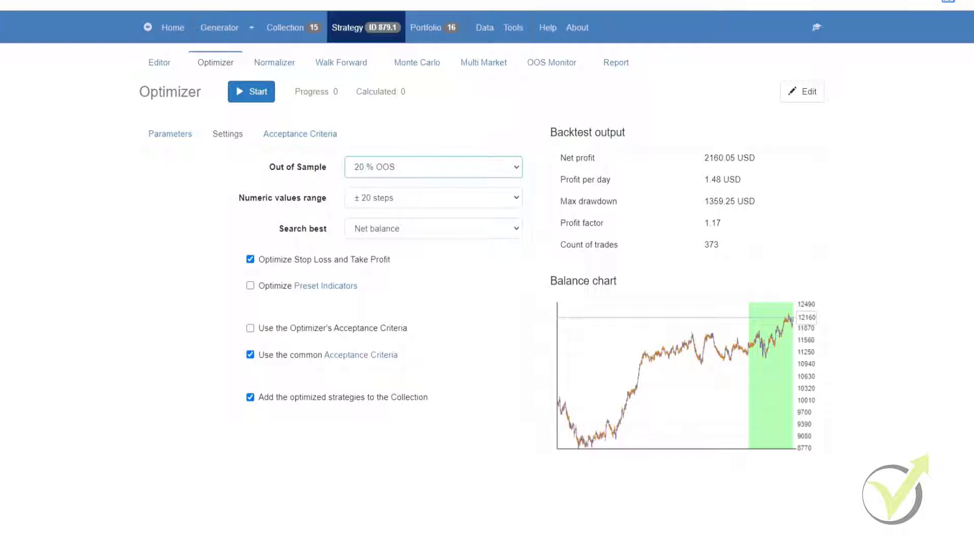
{"action": "mouse_move", "coordinate": [332, 233]}
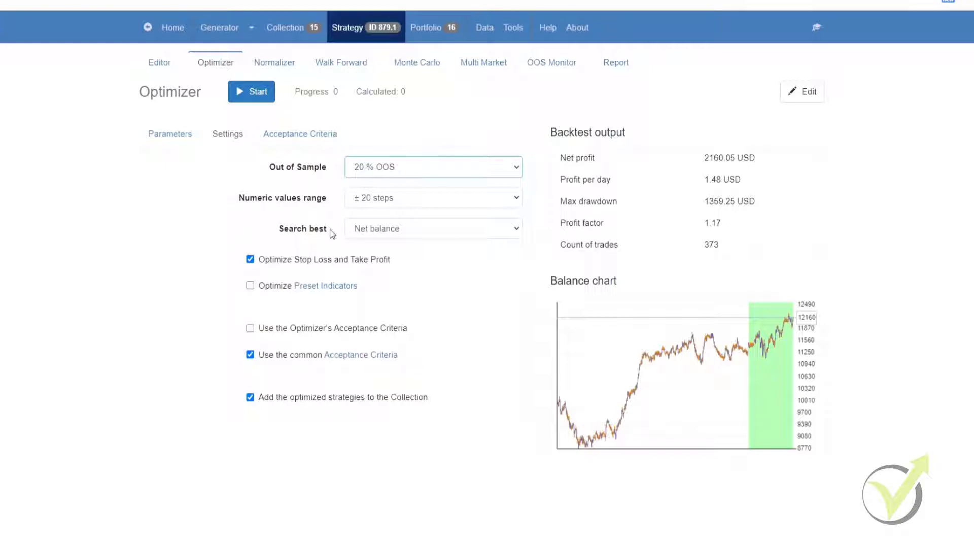
{"action": "left_click", "coordinate": [433, 197]}
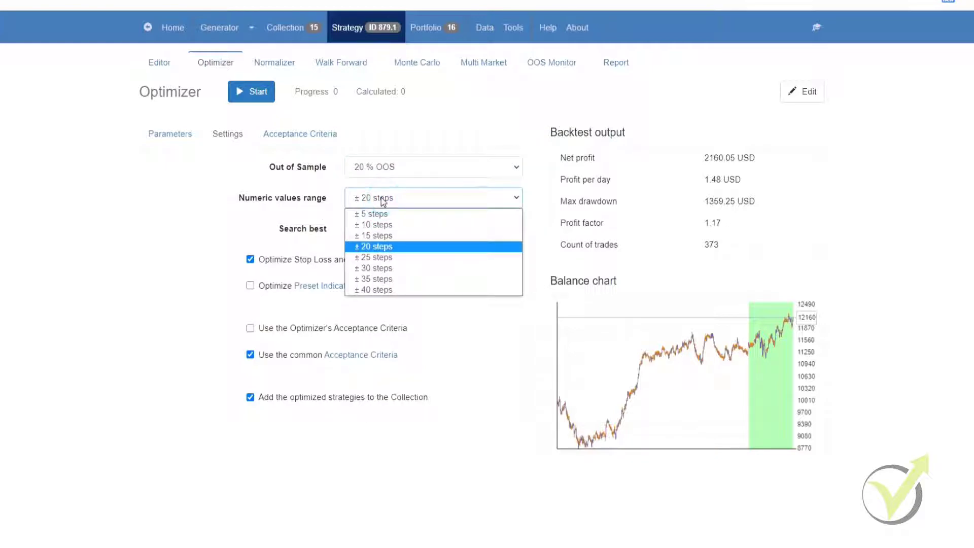
{"action": "left_click", "coordinate": [372, 246]}
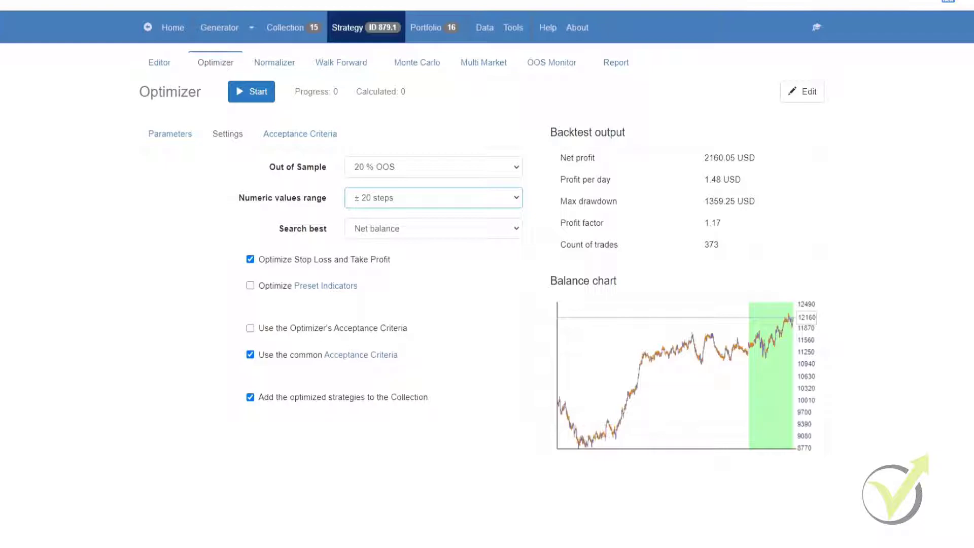
{"action": "left_click", "coordinate": [432, 227]}
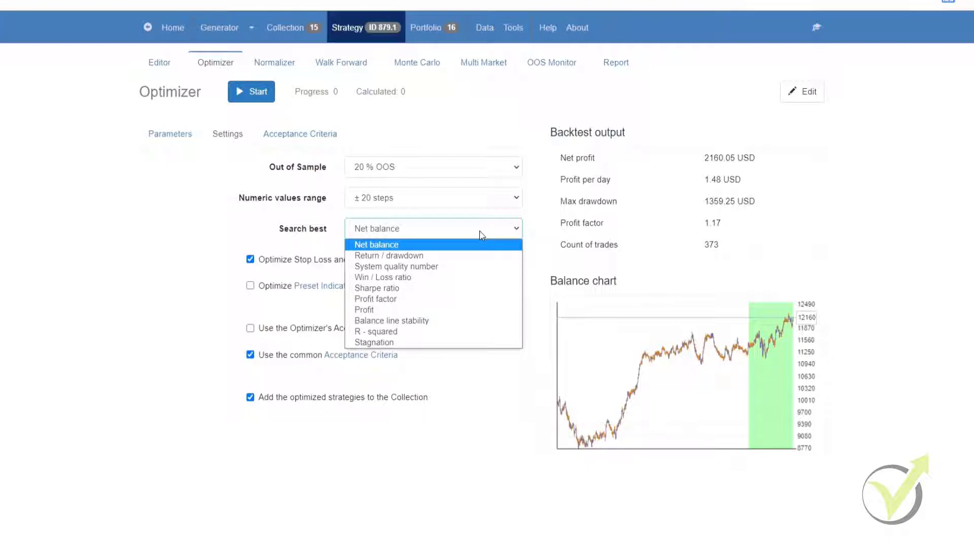
{"action": "left_click", "coordinate": [376, 244]}
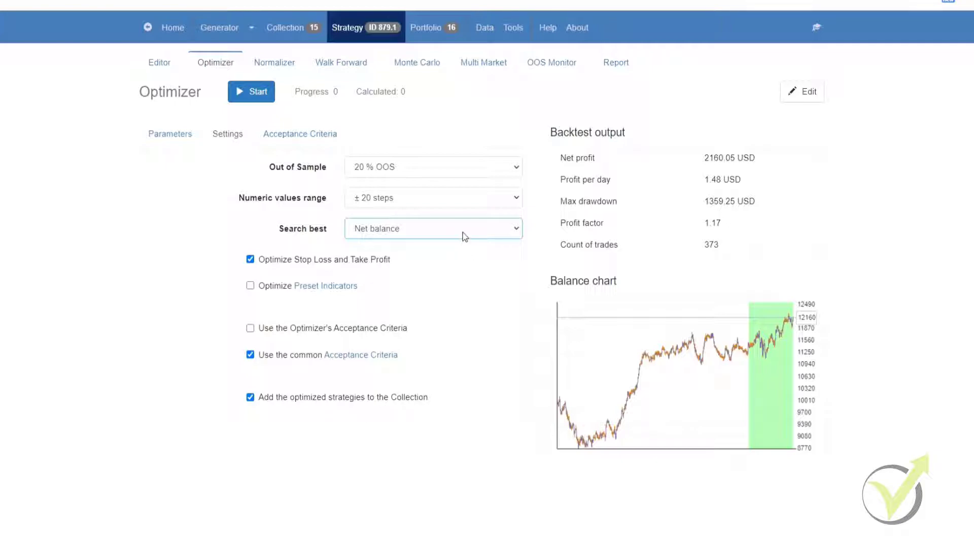
{"action": "left_click", "coordinate": [433, 228]}
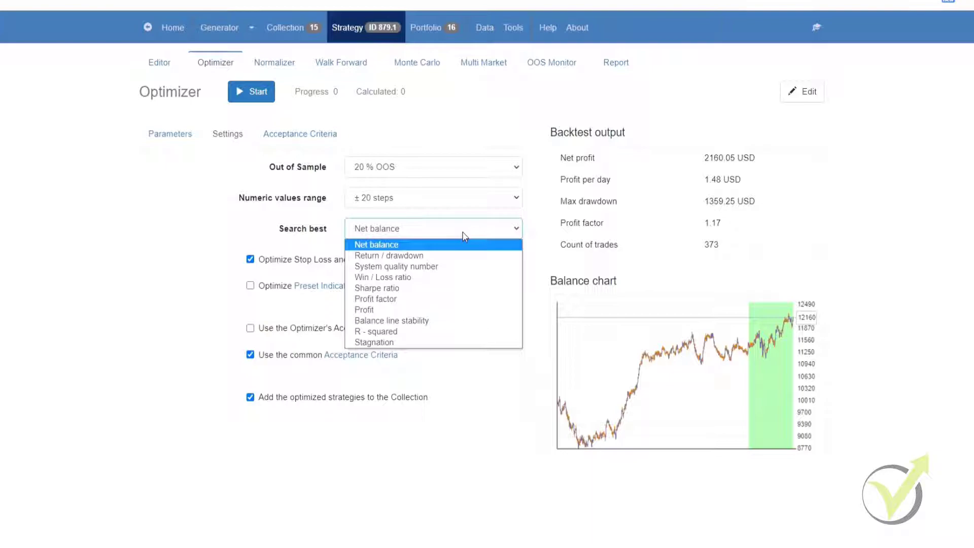
{"action": "left_click", "coordinate": [376, 244]}
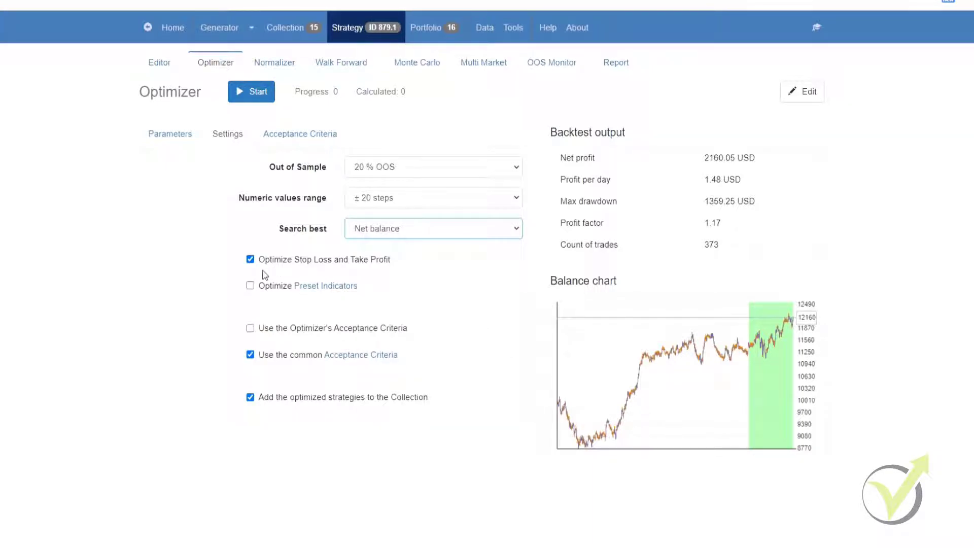
{"action": "mouse_move", "coordinate": [340, 279]}
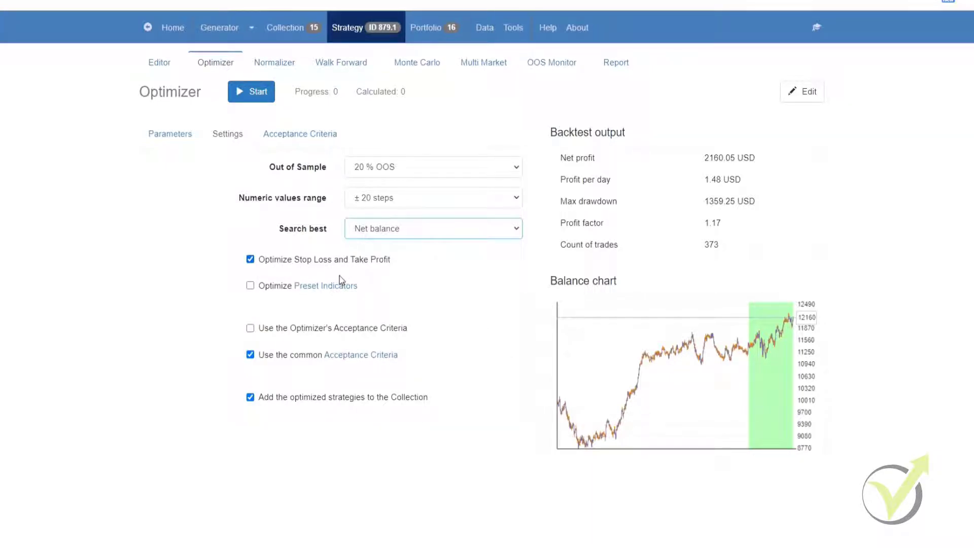
{"action": "mouse_move", "coordinate": [408, 277]}
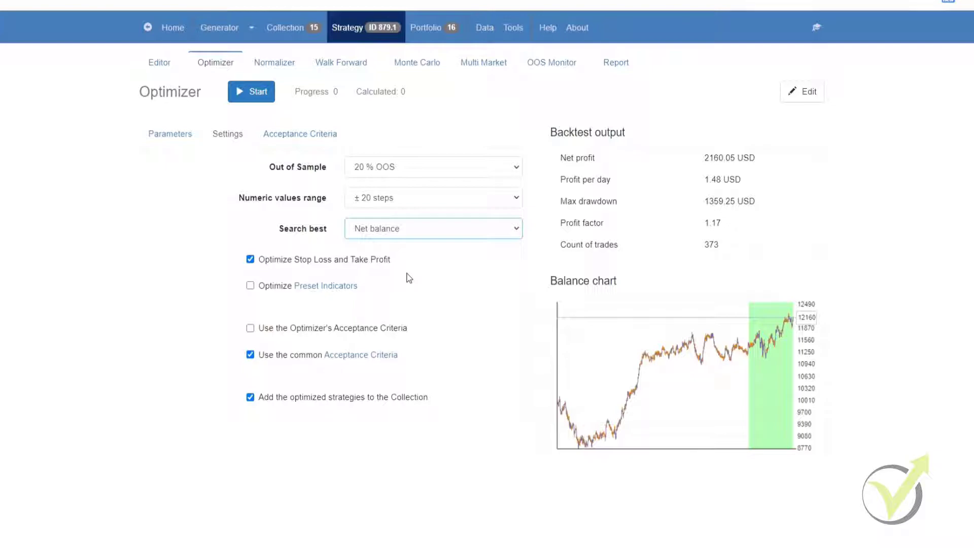
{"action": "mouse_move", "coordinate": [280, 312]}
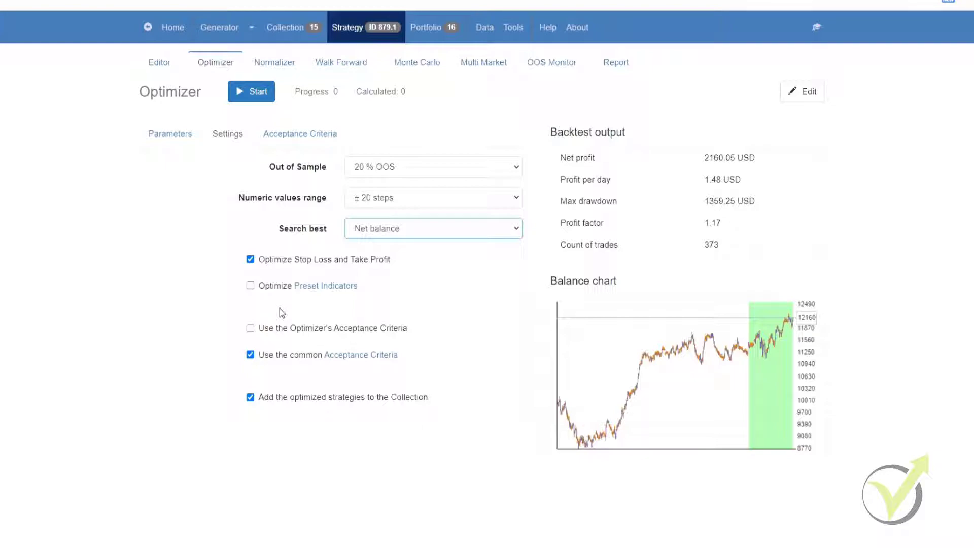
{"action": "mouse_move", "coordinate": [304, 302]}
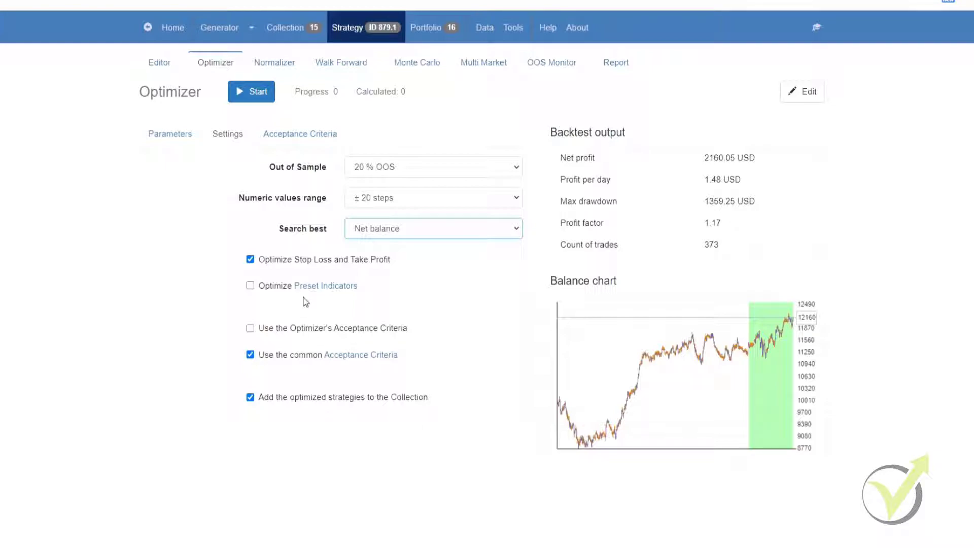
{"action": "mouse_move", "coordinate": [327, 347]}
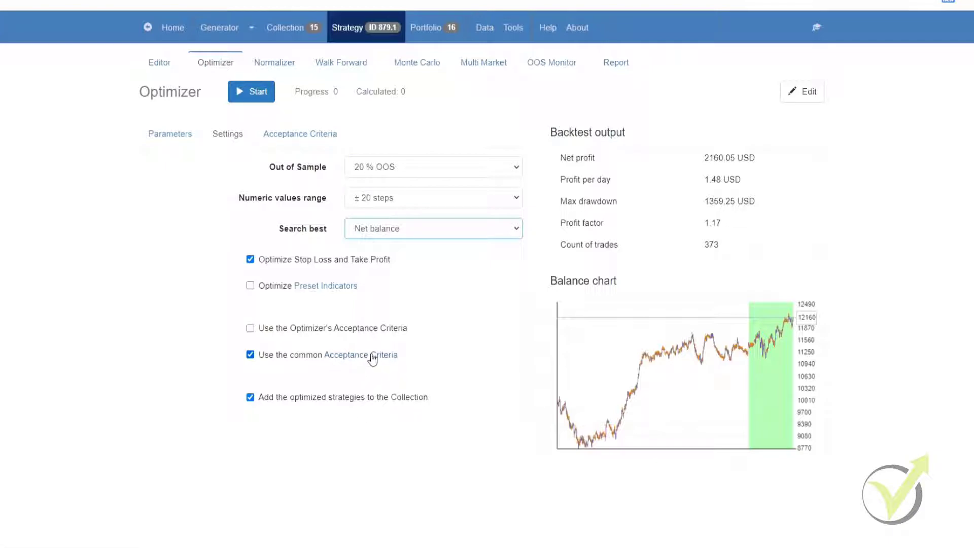
{"action": "left_click", "coordinate": [513, 27]}
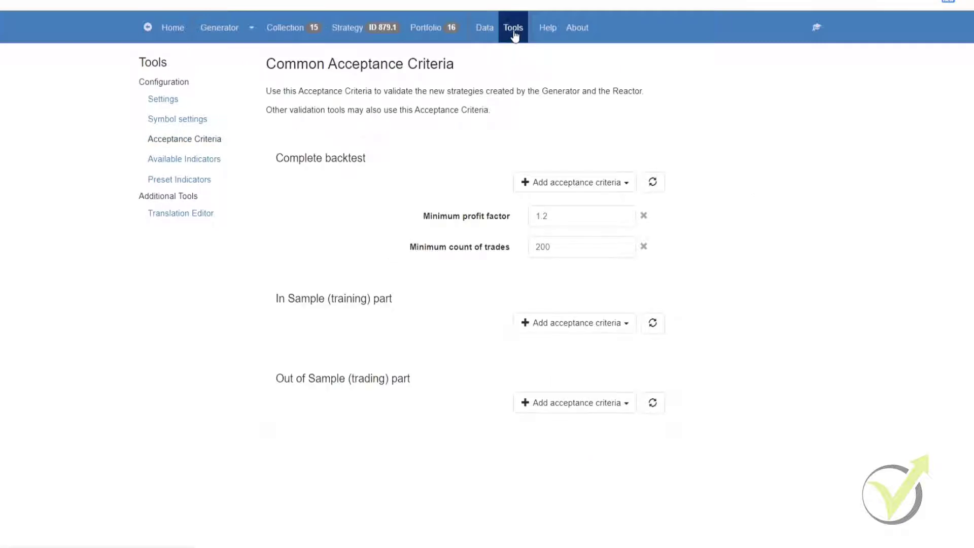
{"action": "mouse_move", "coordinate": [615, 200]}
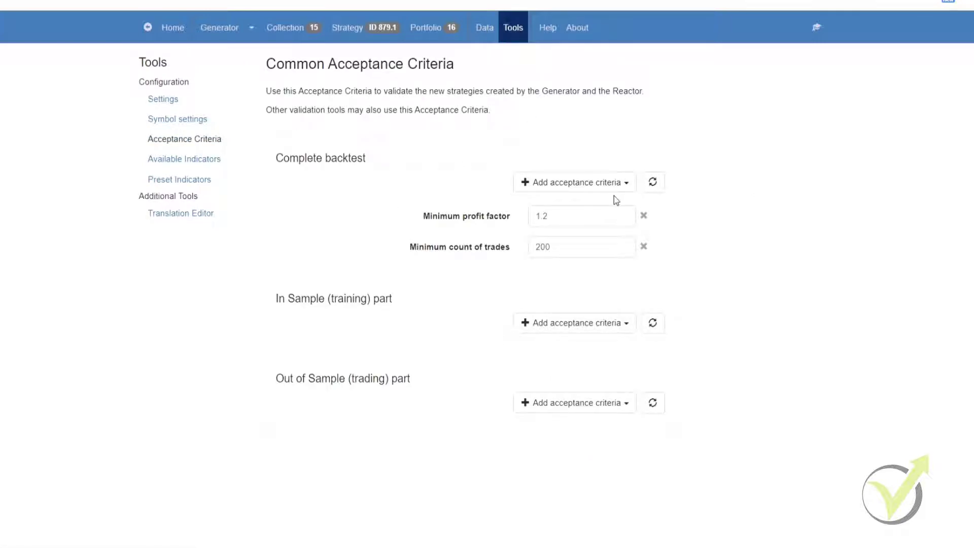
Review the complete backtest criteria: minimum profit factor 1.2 and at least 200 trades.
{"action": "left_click", "coordinate": [572, 183]}
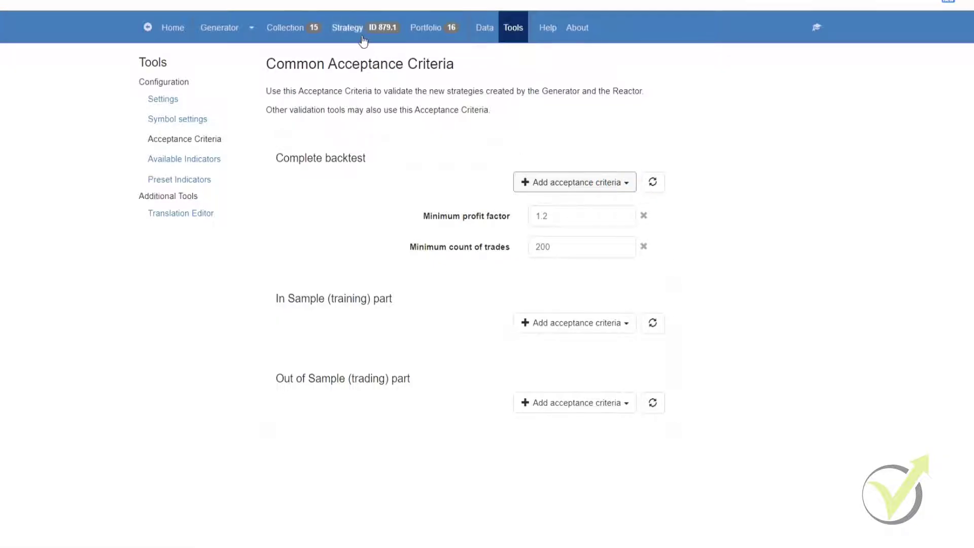
Return to strategy 879.1's Optimizer settings page via the Strategy tab.
{"action": "left_click", "coordinate": [365, 27]}
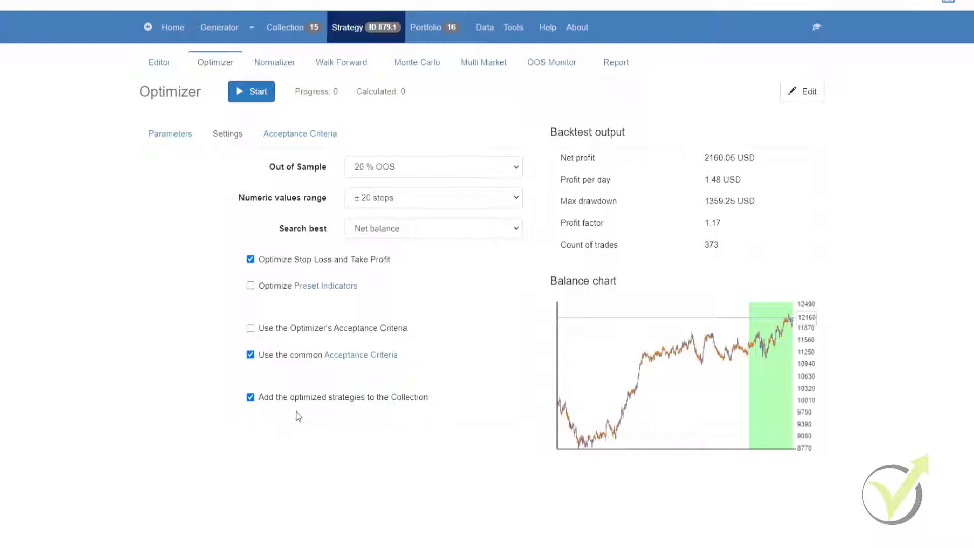
{"action": "mouse_move", "coordinate": [353, 470]}
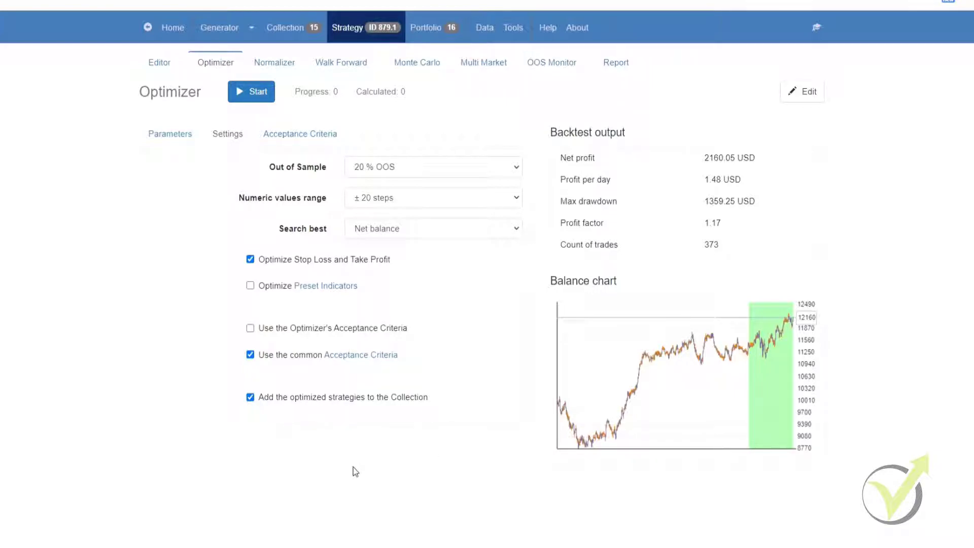
{"action": "mouse_move", "coordinate": [402, 414]}
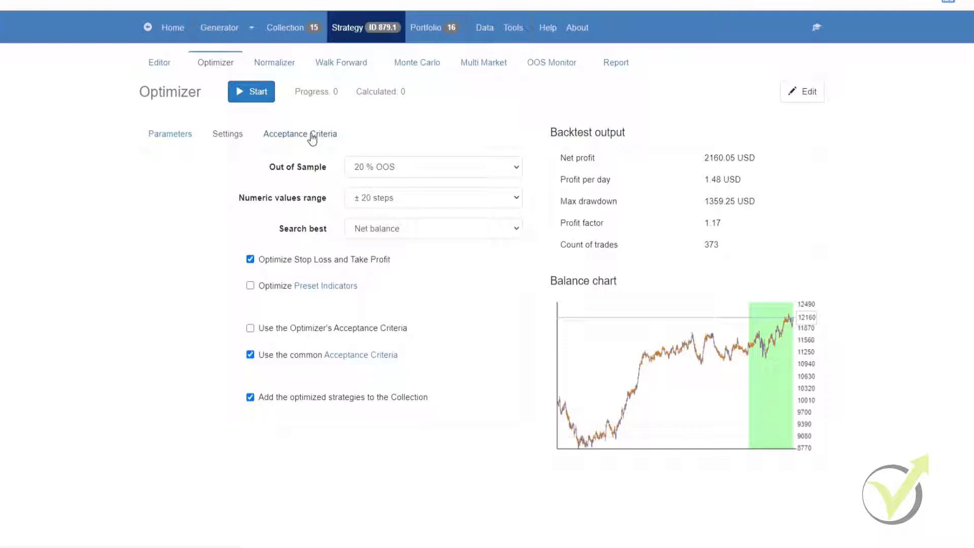
Review the optimizer's acceptance criteria: minimum net profit 10 and at least 100 trades.
{"action": "left_click", "coordinate": [299, 133]}
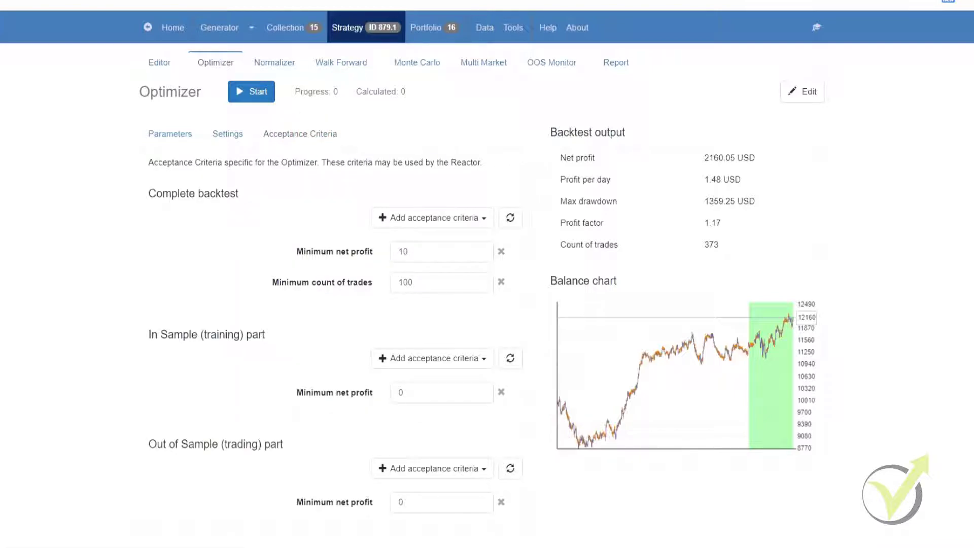
{"action": "mouse_move", "coordinate": [99, 313]}
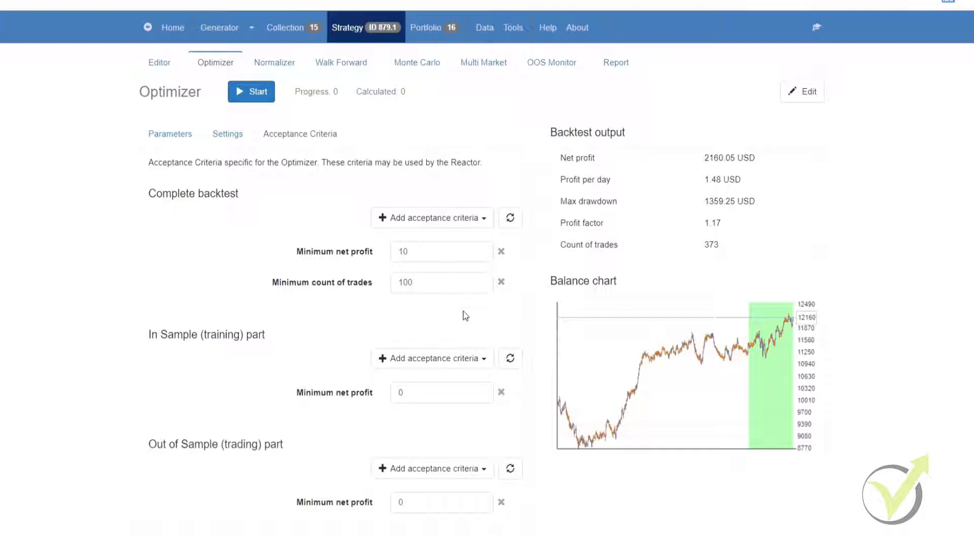
{"action": "mouse_move", "coordinate": [484, 444]}
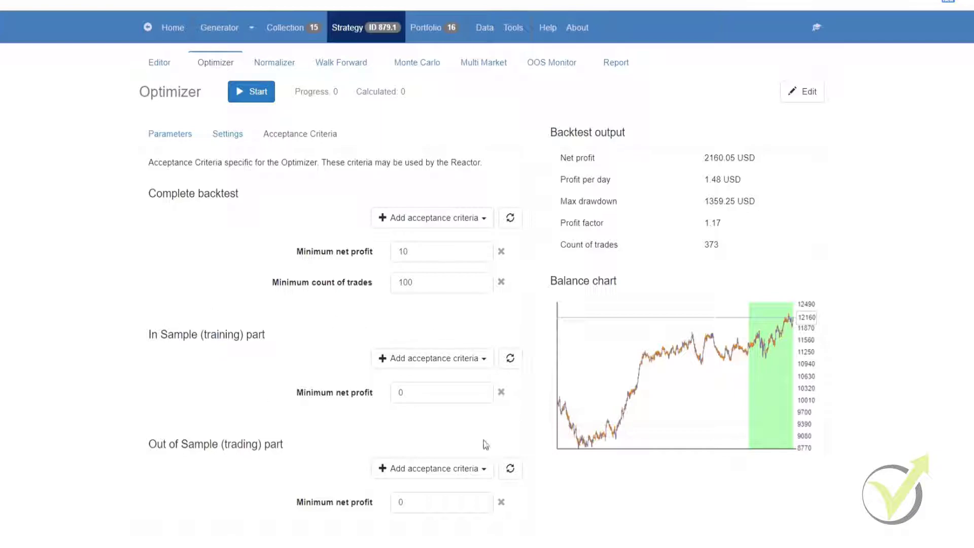
{"action": "mouse_move", "coordinate": [184, 485]}
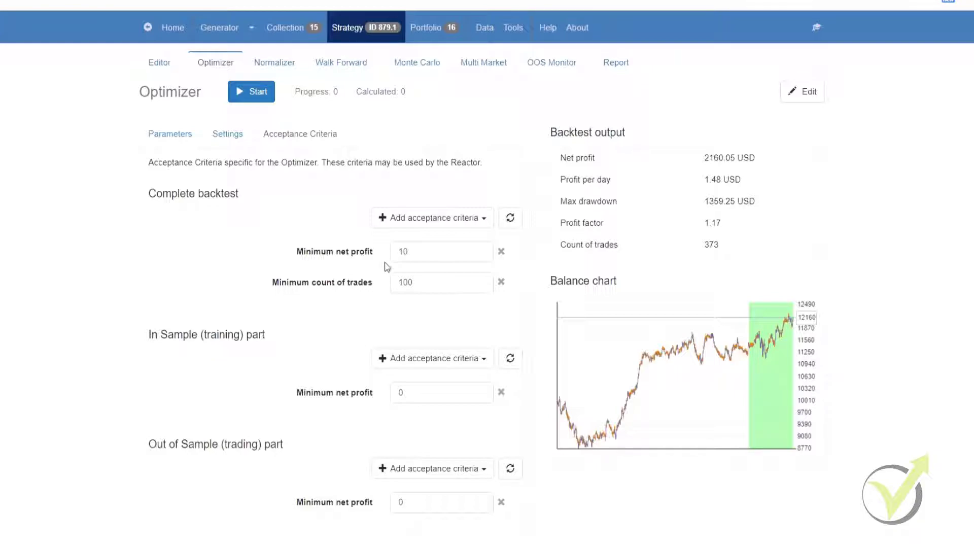
{"action": "left_click", "coordinate": [431, 218]}
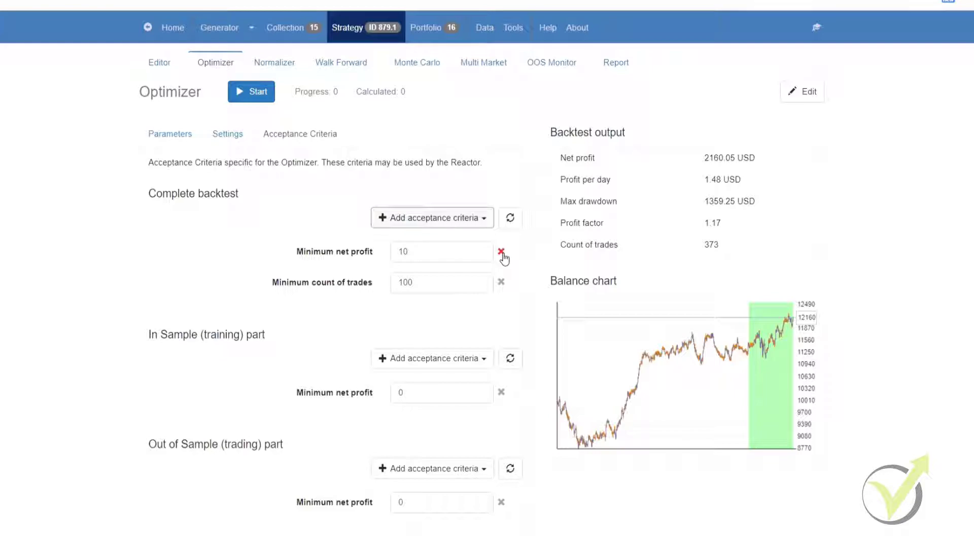
{"action": "left_click", "coordinate": [440, 282]}
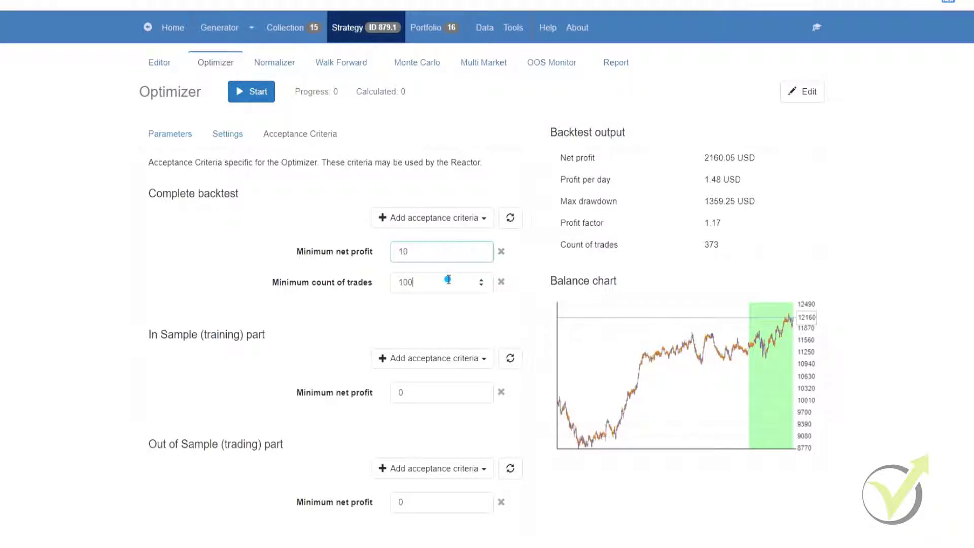
{"action": "left_click", "coordinate": [441, 251]}
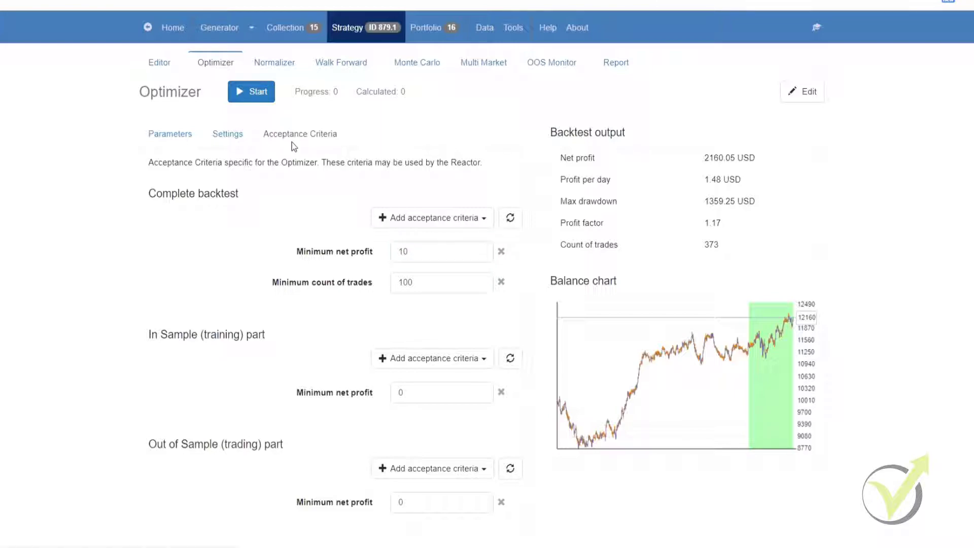
{"action": "mouse_move", "coordinate": [309, 161]}
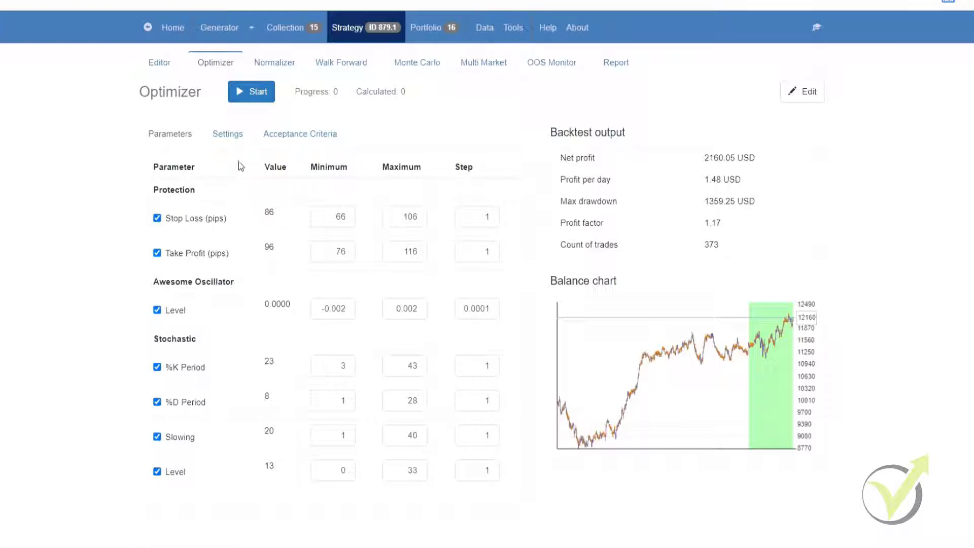
Change the optimizer's out-of-sample share from 20% to 10% OOS.
{"action": "left_click", "coordinate": [226, 133]}
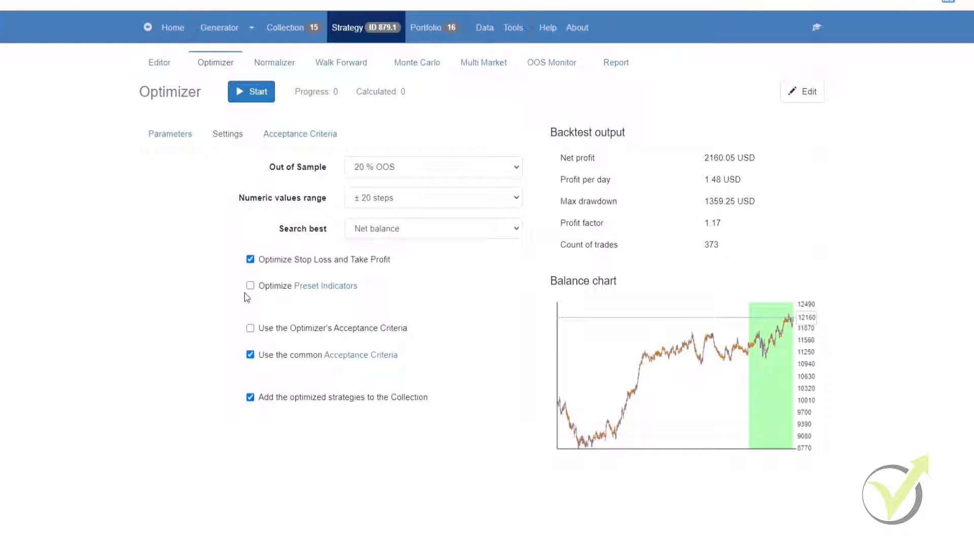
{"action": "left_click", "coordinate": [432, 167]}
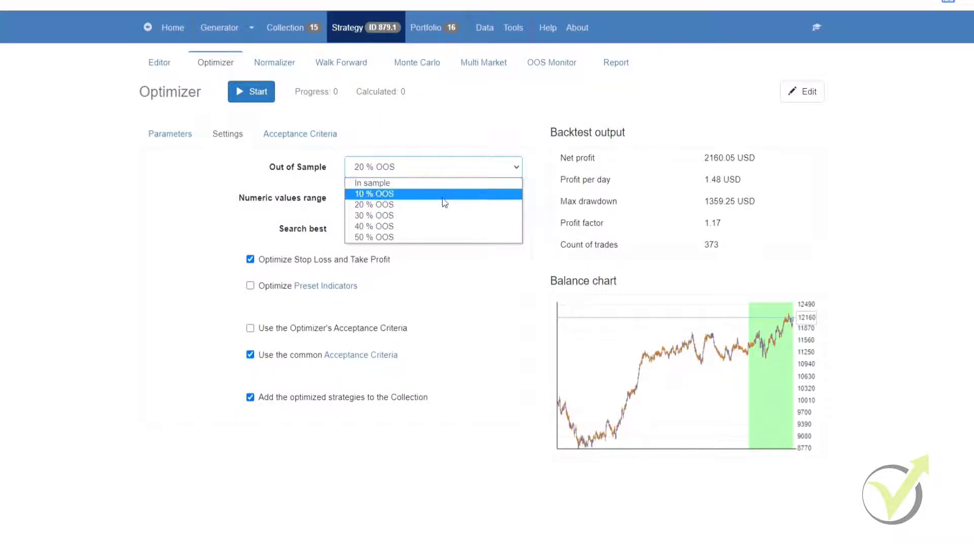
{"action": "left_click", "coordinate": [374, 193]}
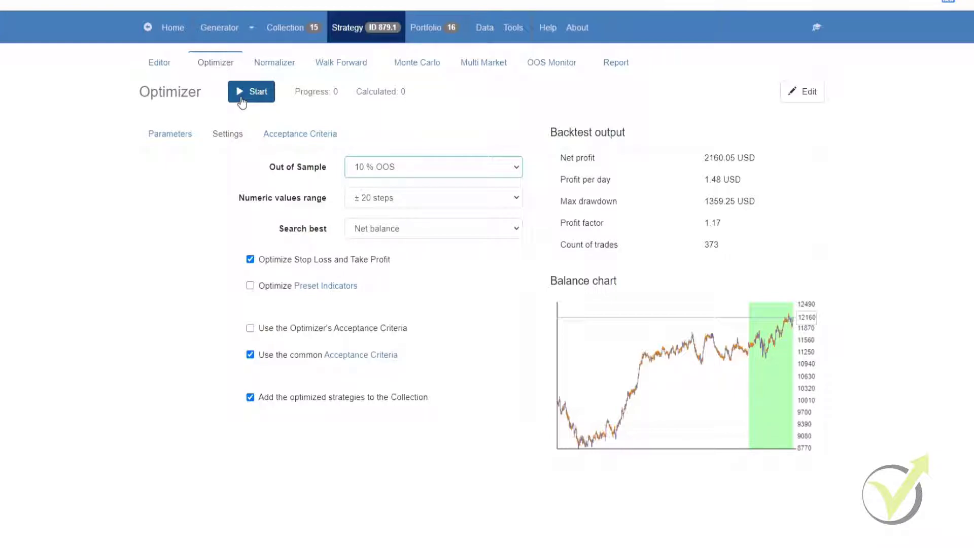
Run the optimizer to 6044.84 USD net profit and view the result in the Collection.
{"action": "left_click", "coordinate": [251, 92]}
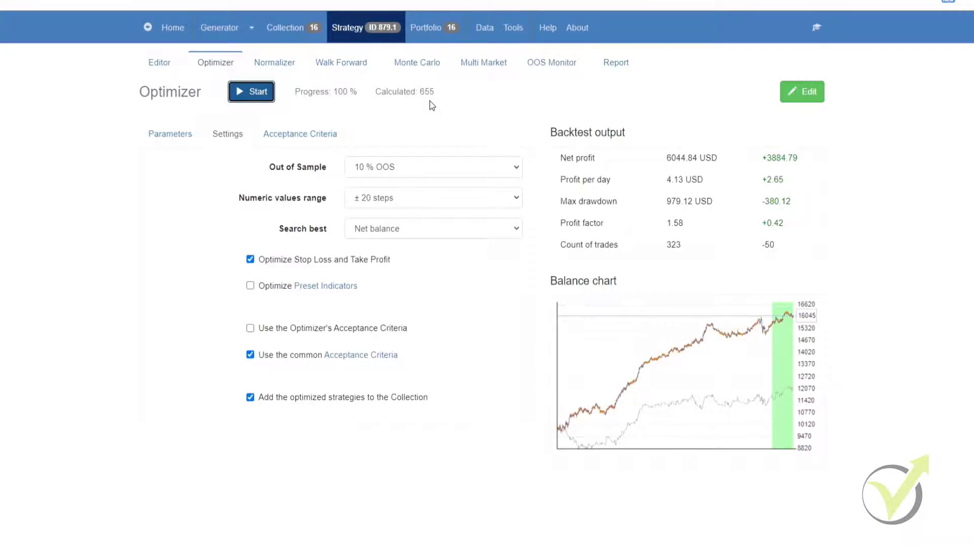
{"action": "mouse_move", "coordinate": [444, 138]}
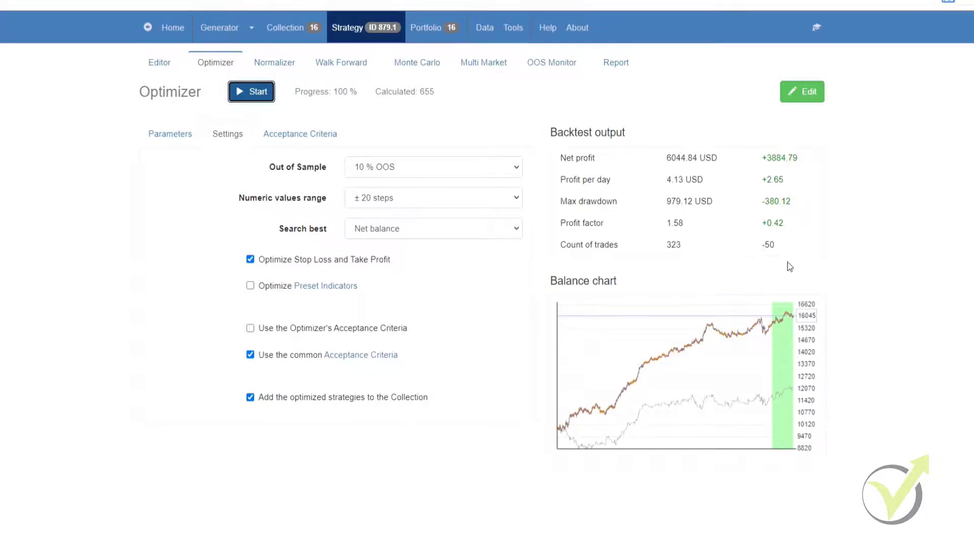
{"action": "mouse_move", "coordinate": [770, 141]}
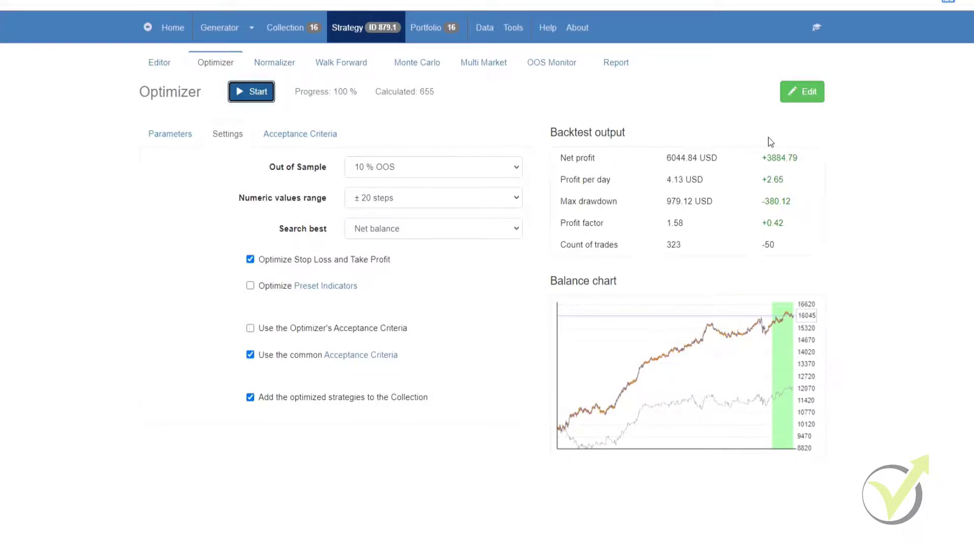
{"action": "mouse_move", "coordinate": [783, 286]}
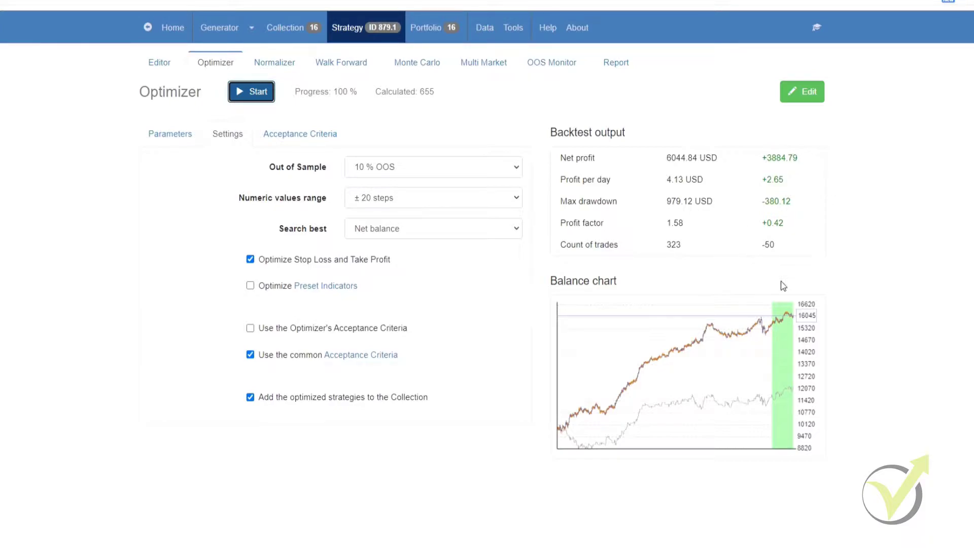
{"action": "mouse_move", "coordinate": [831, 208]}
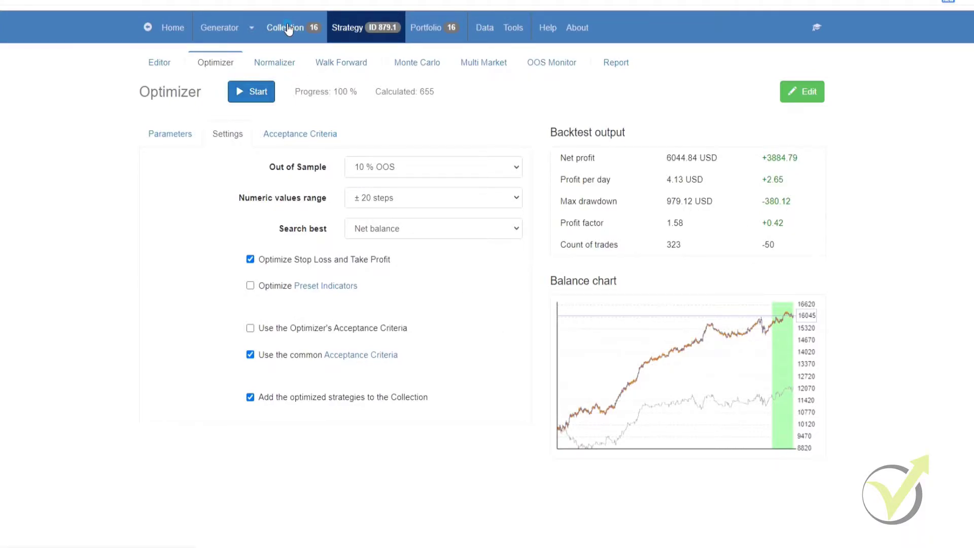
{"action": "left_click", "coordinate": [285, 28]}
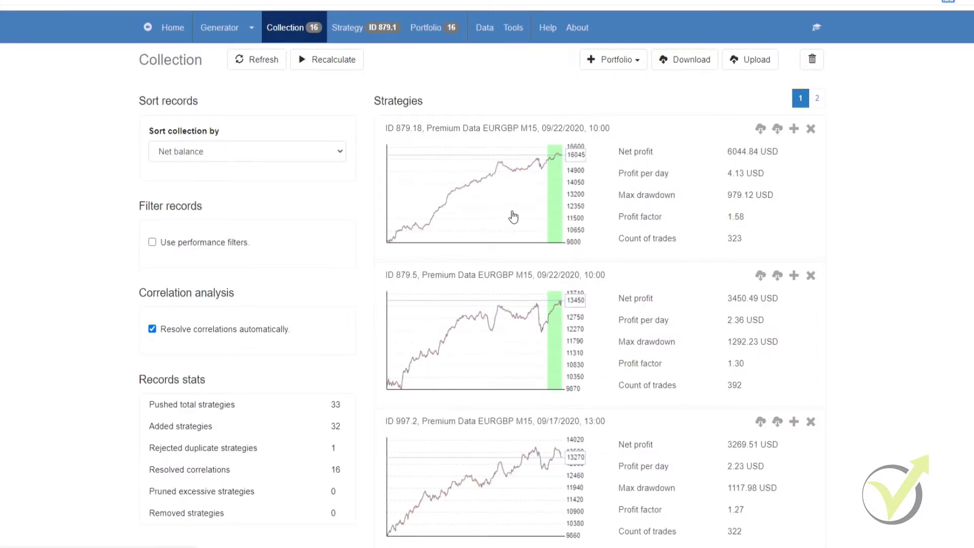